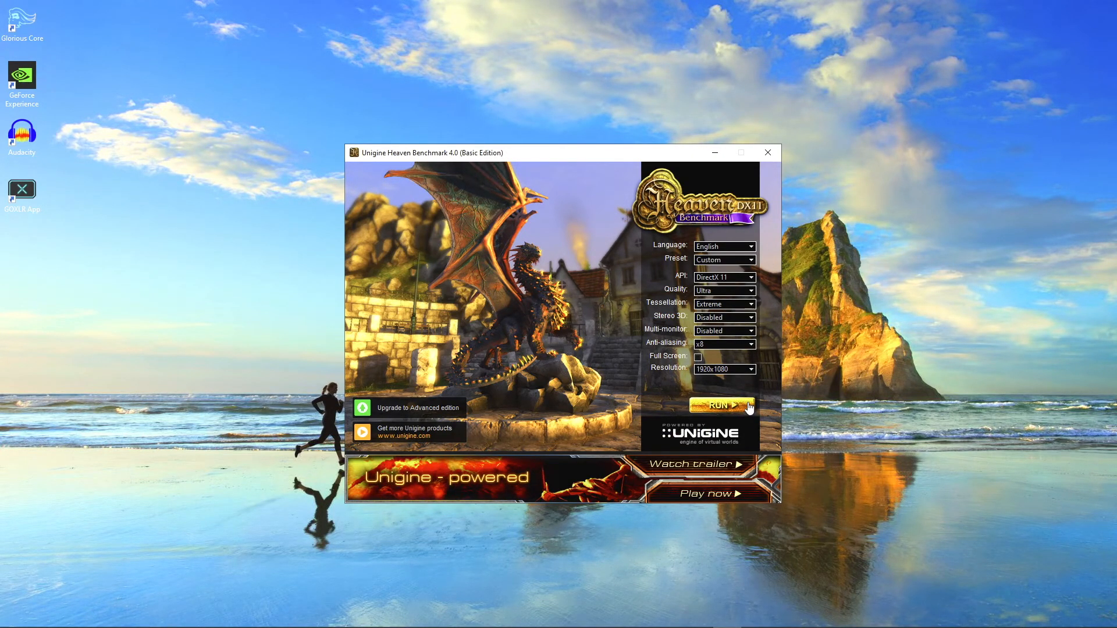
Launch the Heaven run at 1920x1080 with Ultra quality, Extreme tessellation and x8 anti-aliasing.
click(720, 405)
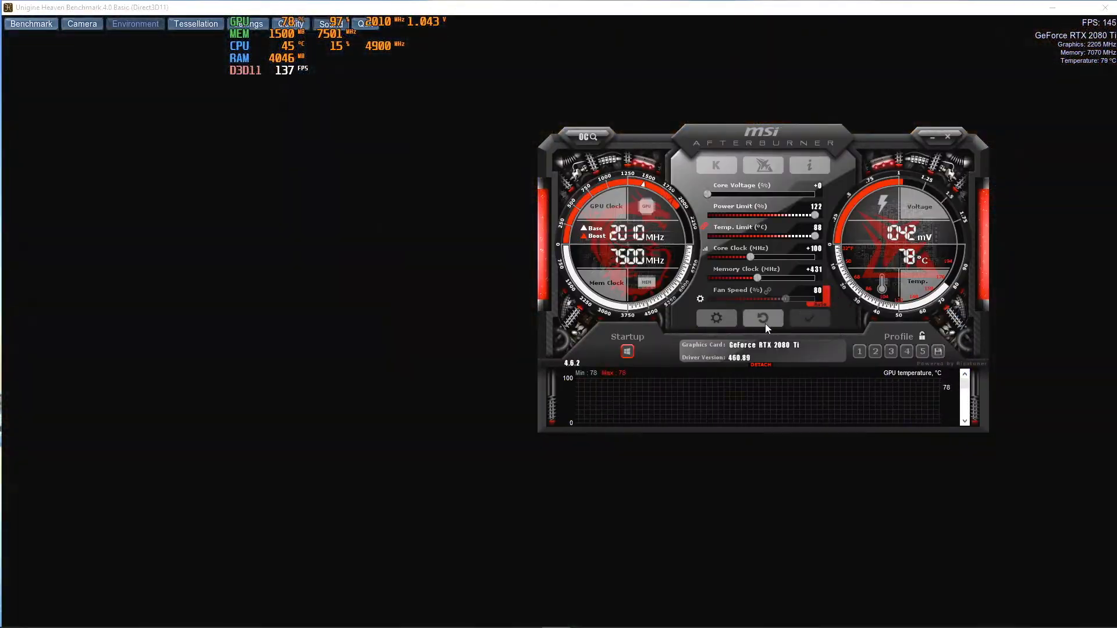
Apply the overclock of 122% power limit, +100 MHz core and +431 MHz memory.
click(761, 318)
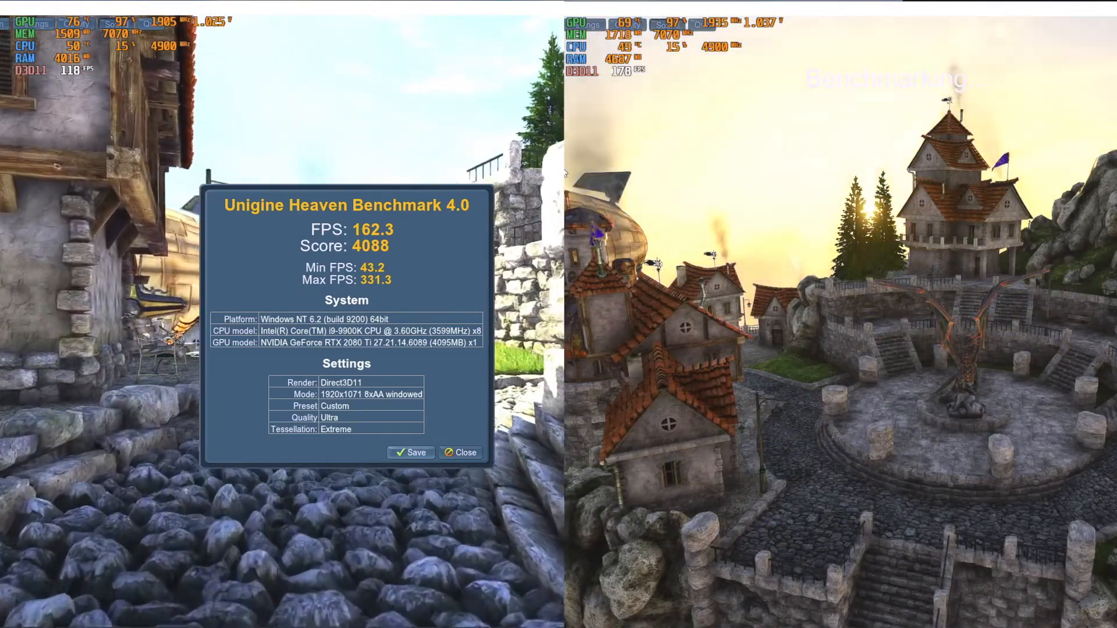
click(460, 453)
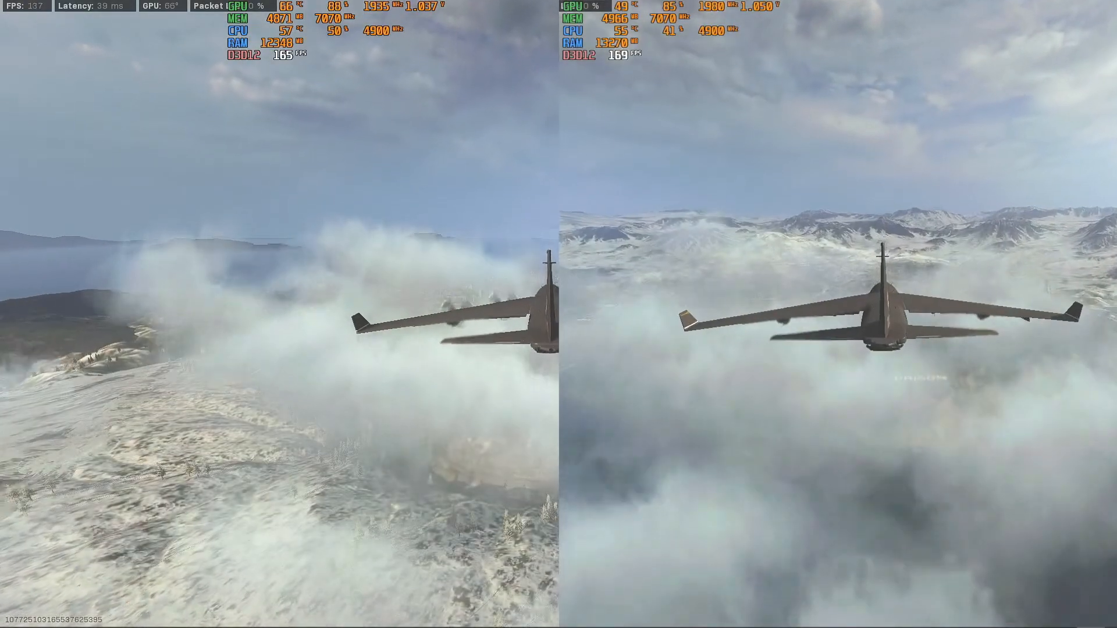
Show the gridded tactical map with named locations during the plane drop.
key(m)
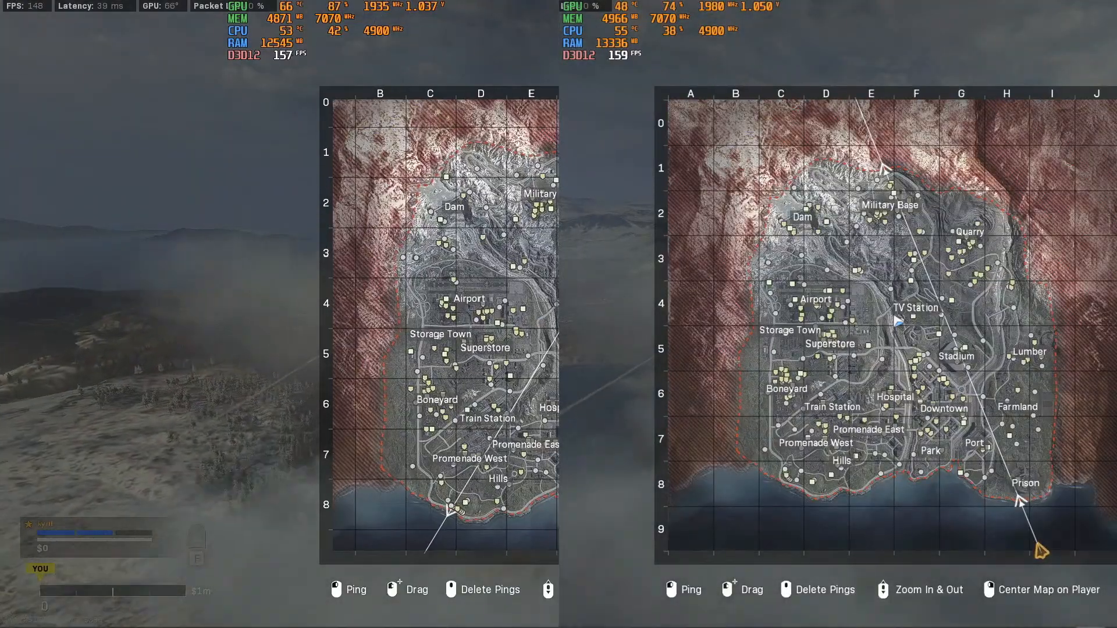